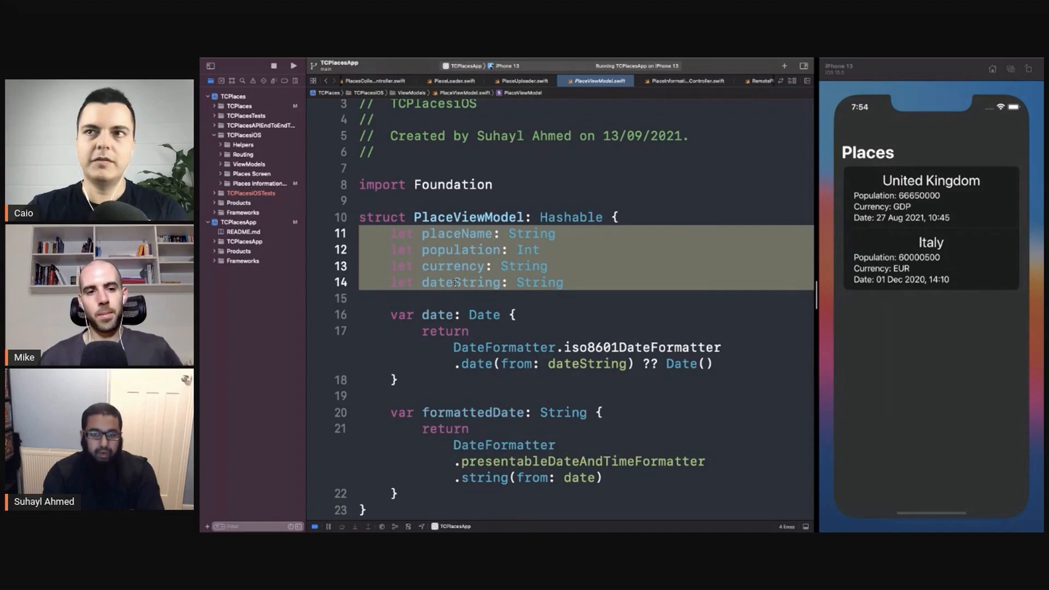
View the United Kingdom place details in the simulator and return to the places list
click(931, 181)
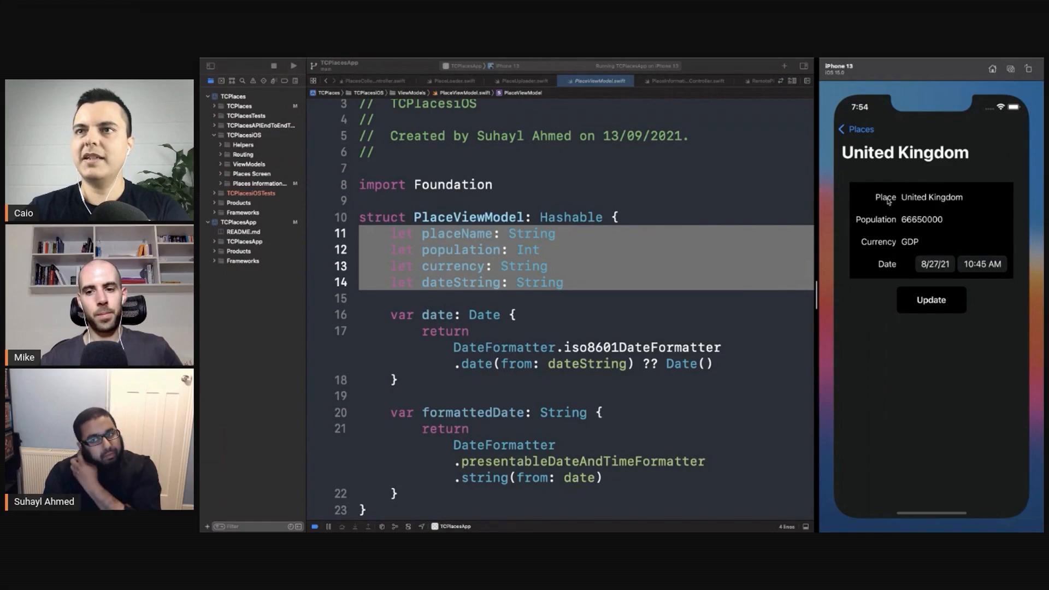
click(850, 129)
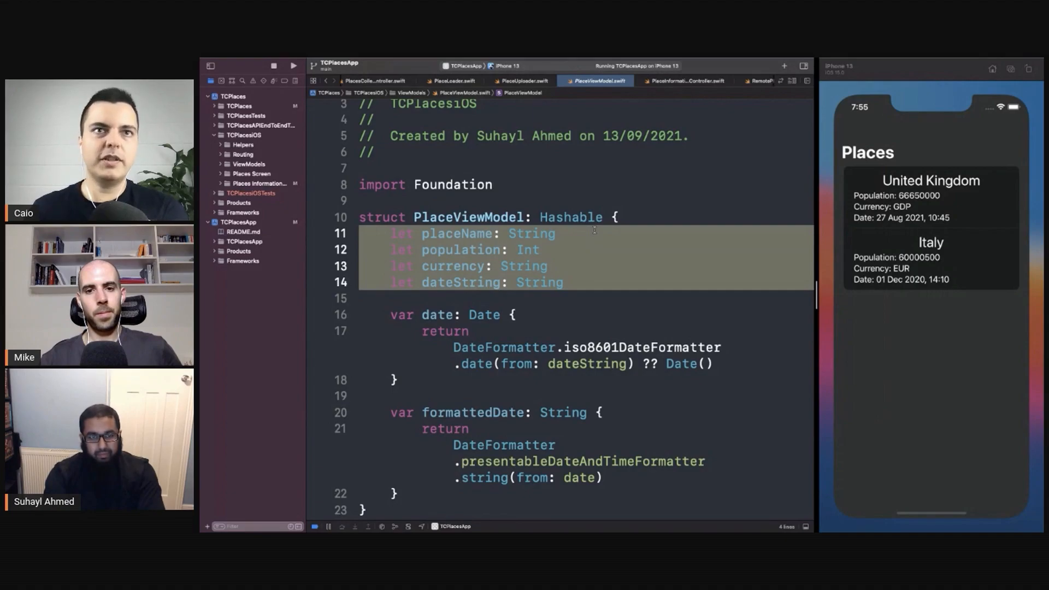
Select the whole PlaceViewModel struct in the editor to examine it
double_click(466, 216)
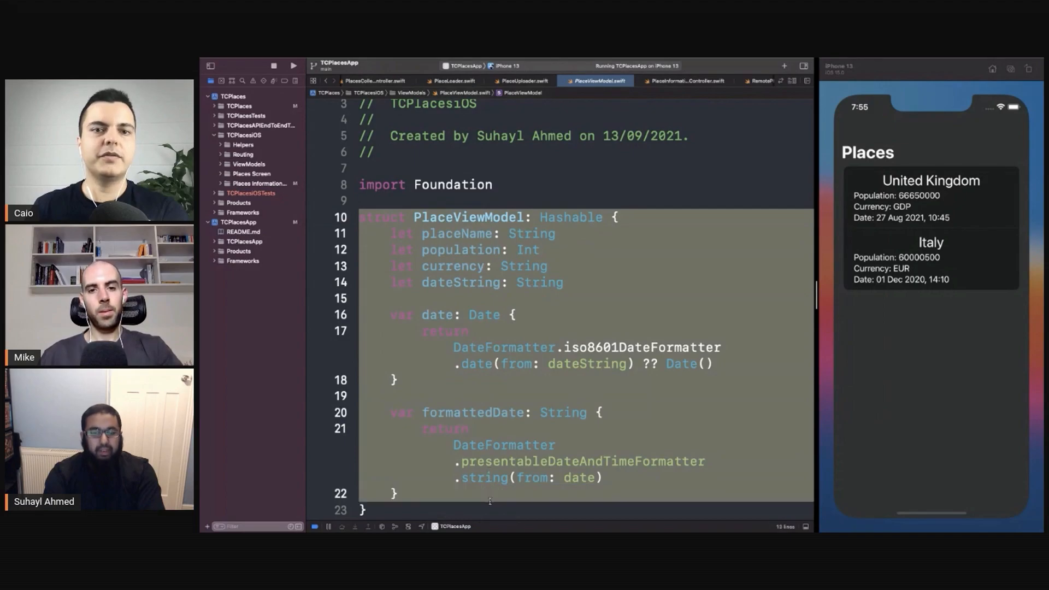
click(499, 269)
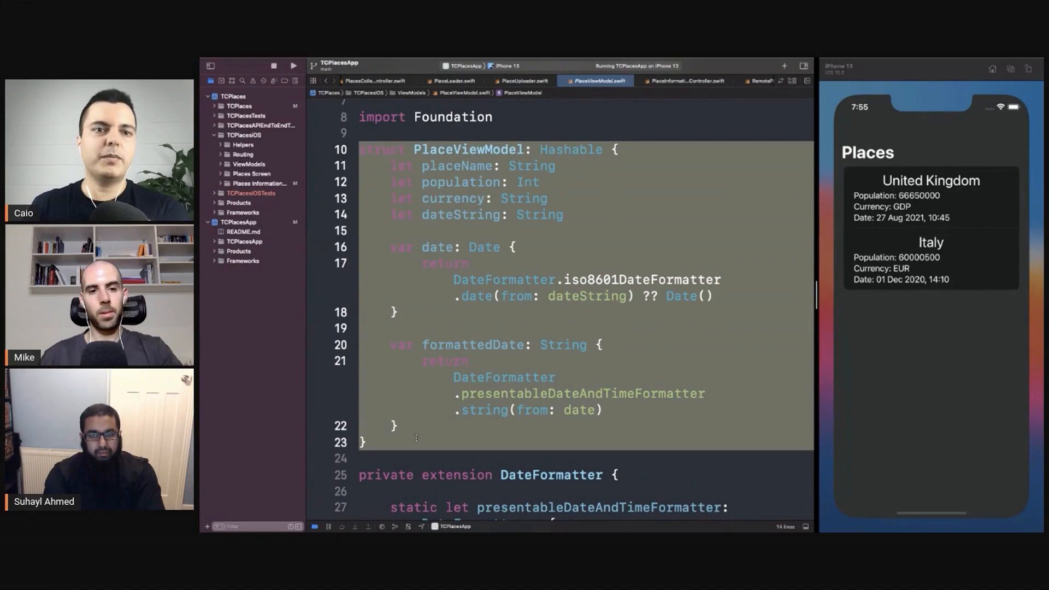
mouse_move(911, 233)
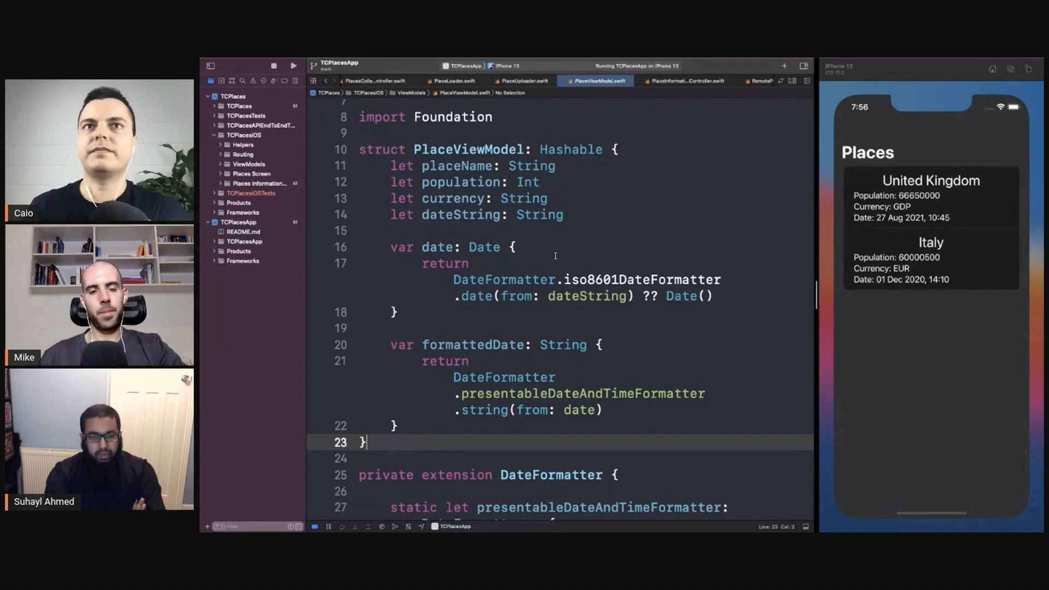
Scroll through PlaceViewModel.swift toward opening RemotePlaceLoader.swift under Loading
scroll(down, 3)
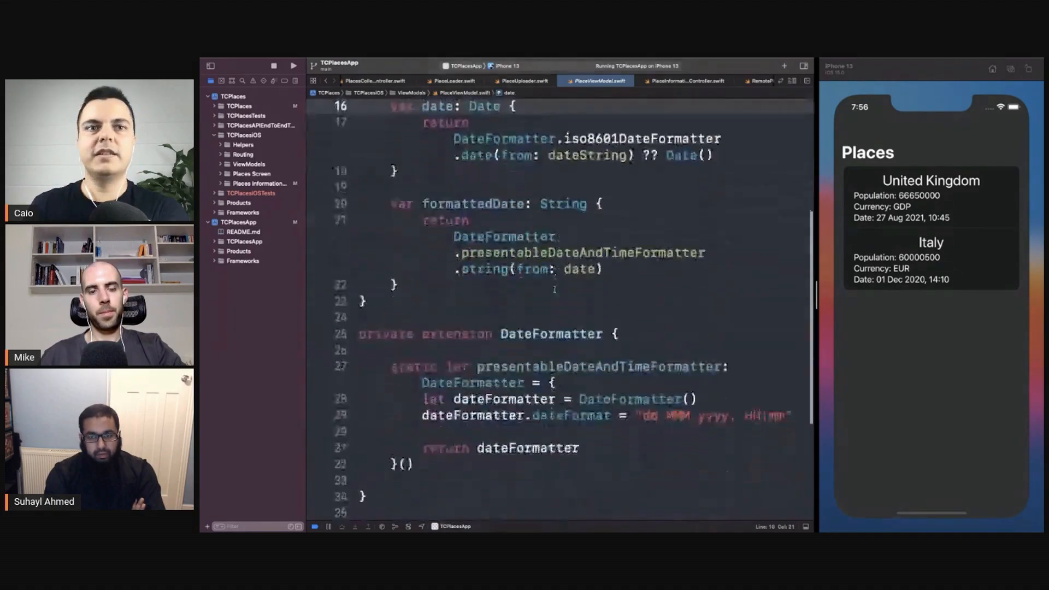
scroll(down, 3)
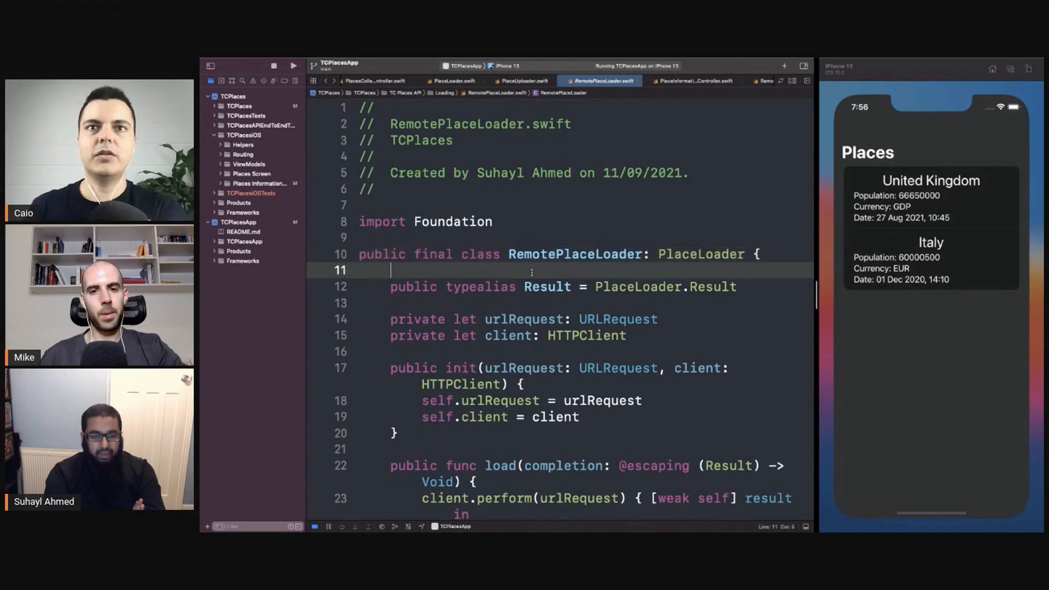
scroll(down, 3)
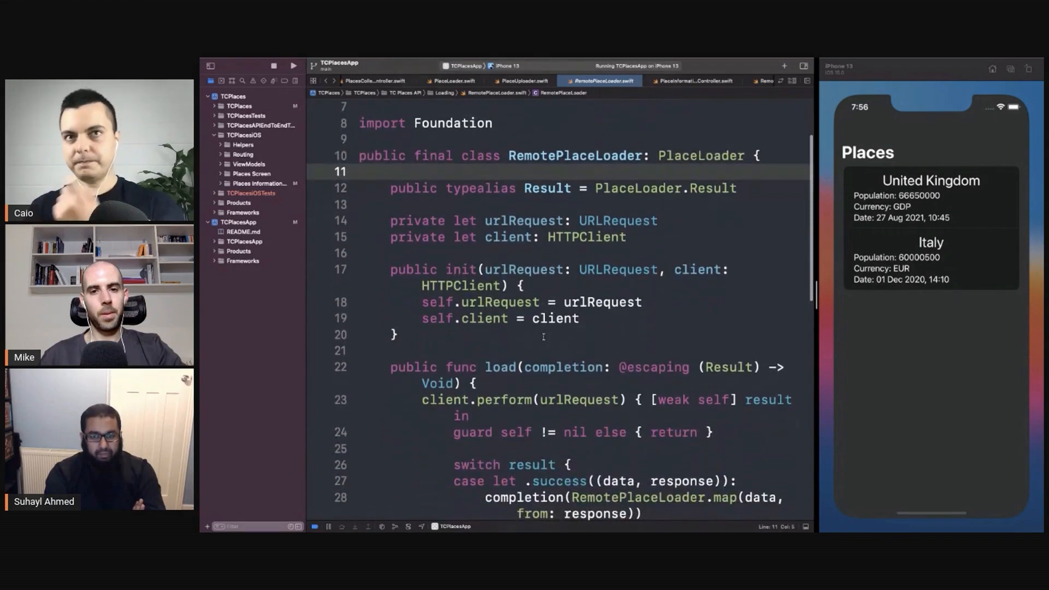